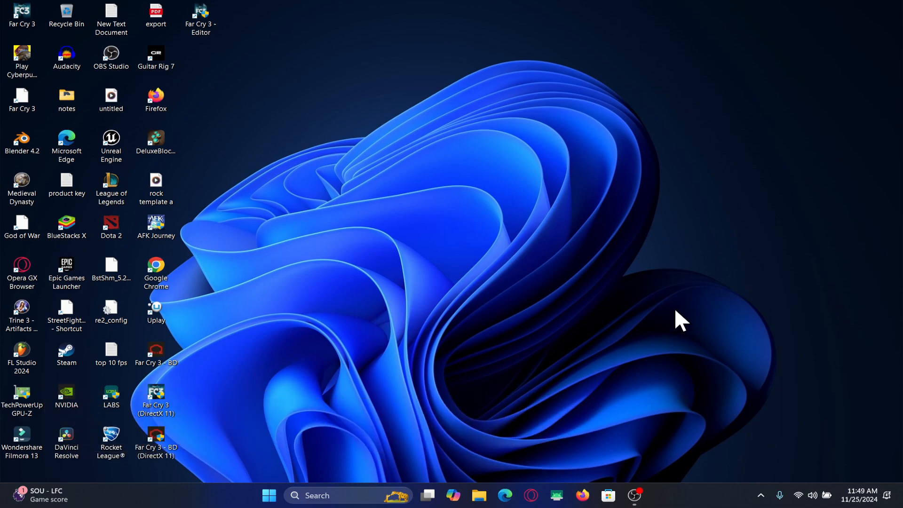
{"action": "mouse_move", "coordinate": [489, 228]}
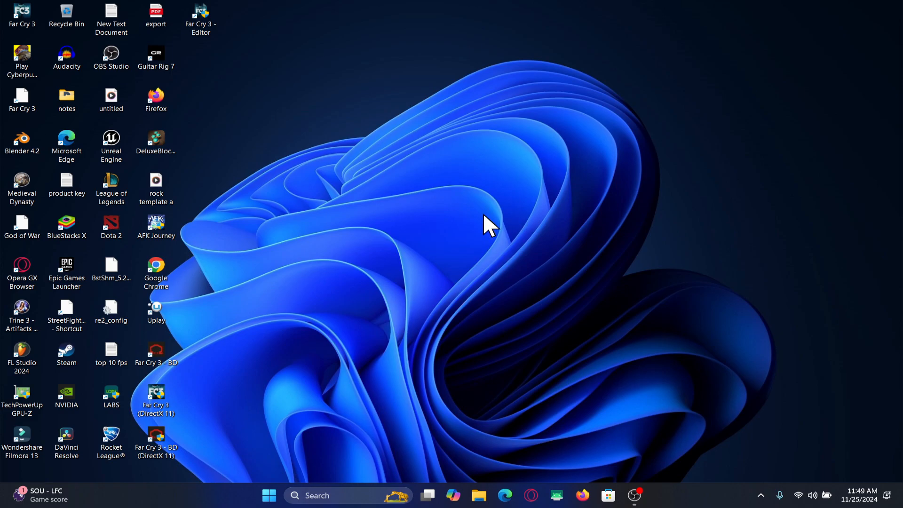
{"action": "mouse_move", "coordinate": [66, 353]}
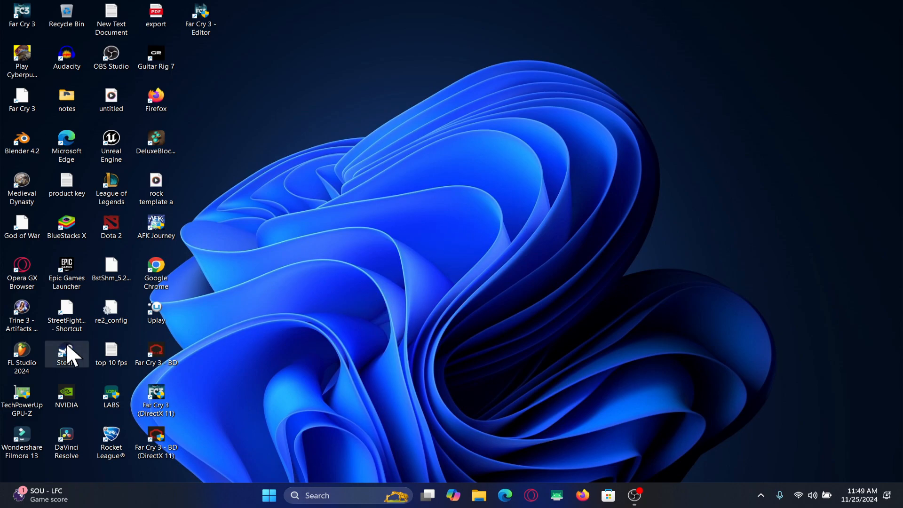
Launch Steam and search the store for "gta vice city" to reach its age-check page.
{"action": "double_click", "coordinate": [66, 353]}
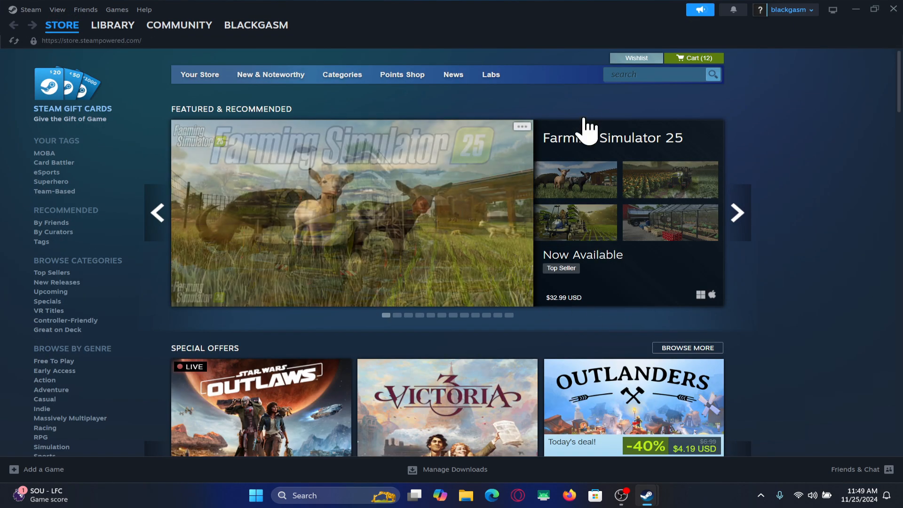
{"action": "left_click", "coordinate": [654, 75]}
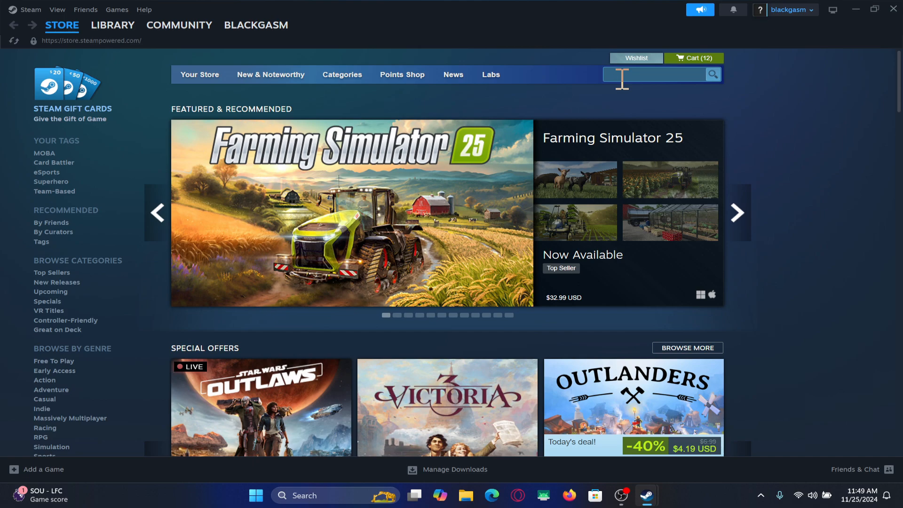
{"action": "type", "text": "gta"}
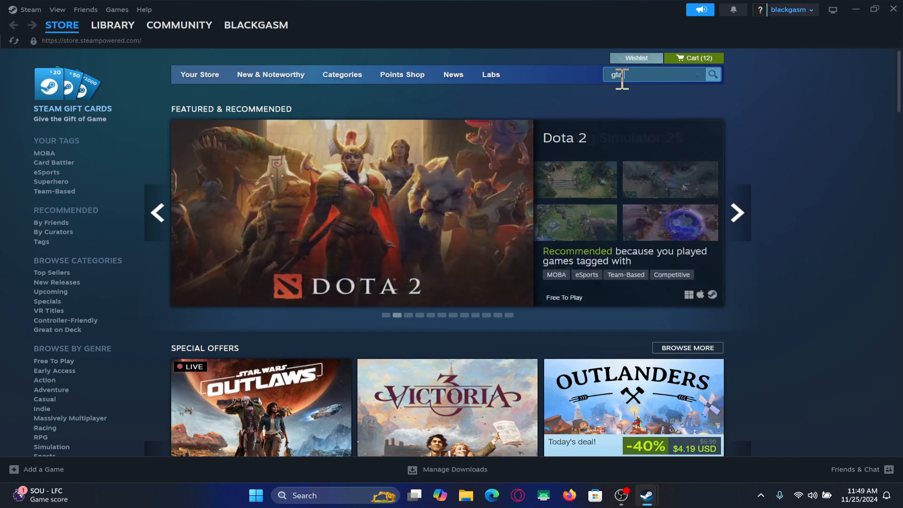
{"action": "type", "text": "vice city"}
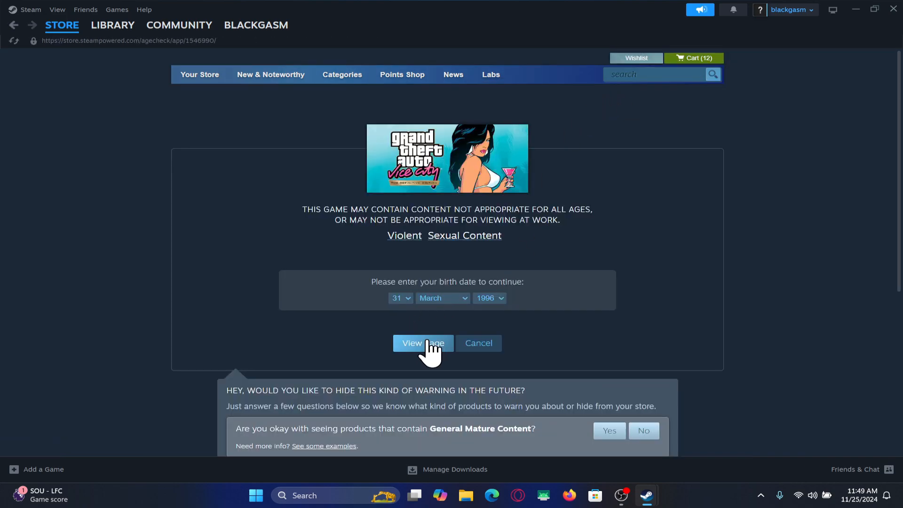
Pass the age check and scroll the Vice City page to the Trilogy bundle.
{"action": "left_click", "coordinate": [423, 343]}
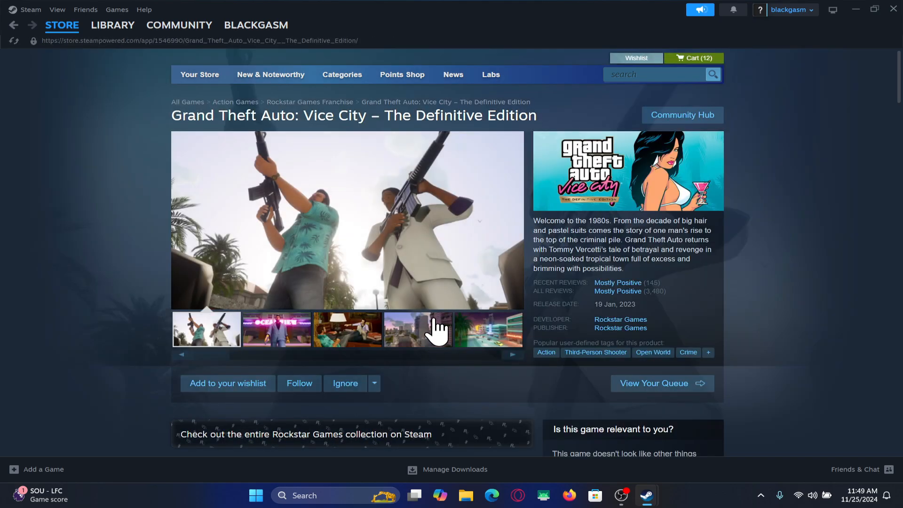
{"action": "scroll", "scroll_direction": "down", "scroll_amount": 3}
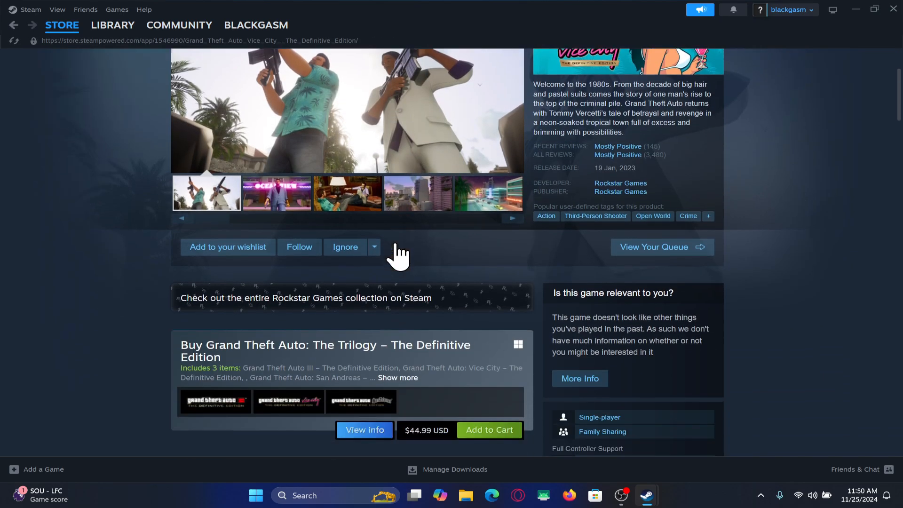
{"action": "scroll", "scroll_direction": "down", "scroll_amount": 3}
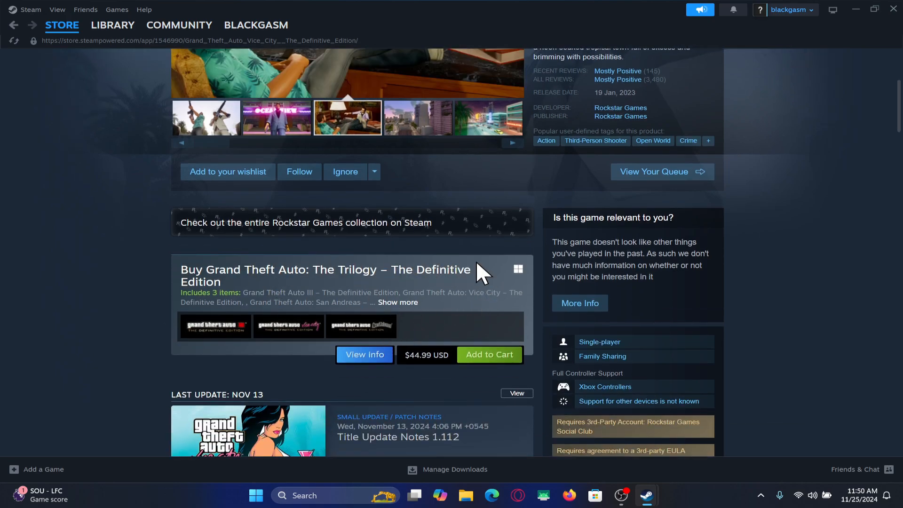
{"action": "mouse_move", "coordinate": [490, 354]}
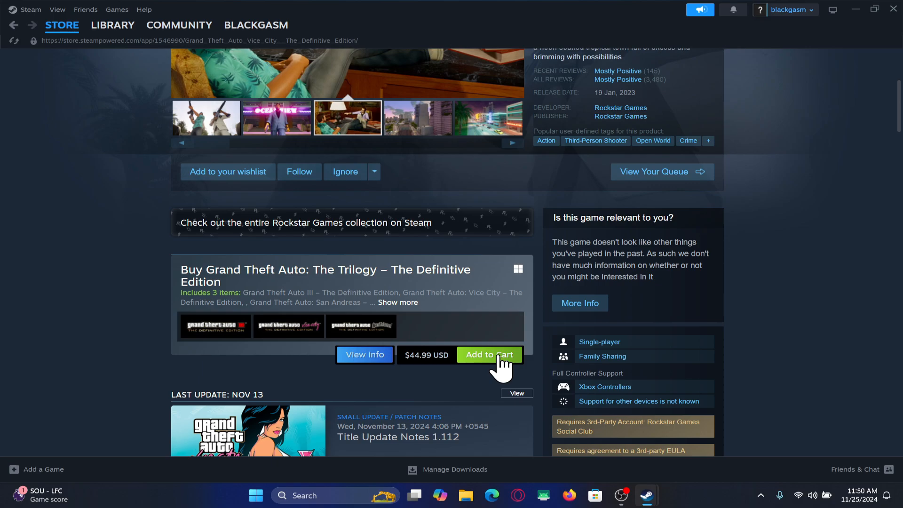
Add GTA: The Trilogy – The Definitive Edition to the cart and start checkout.
{"action": "left_click", "coordinate": [490, 354]}
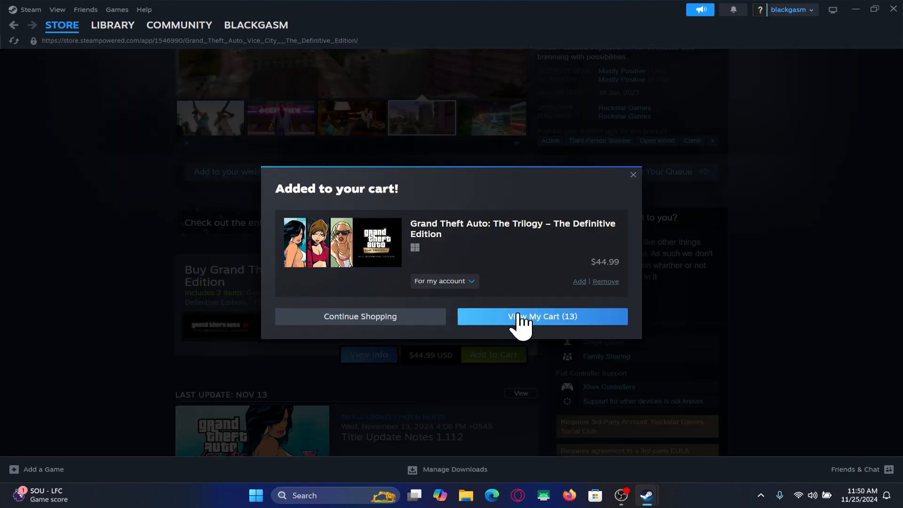
{"action": "left_click", "coordinate": [541, 316]}
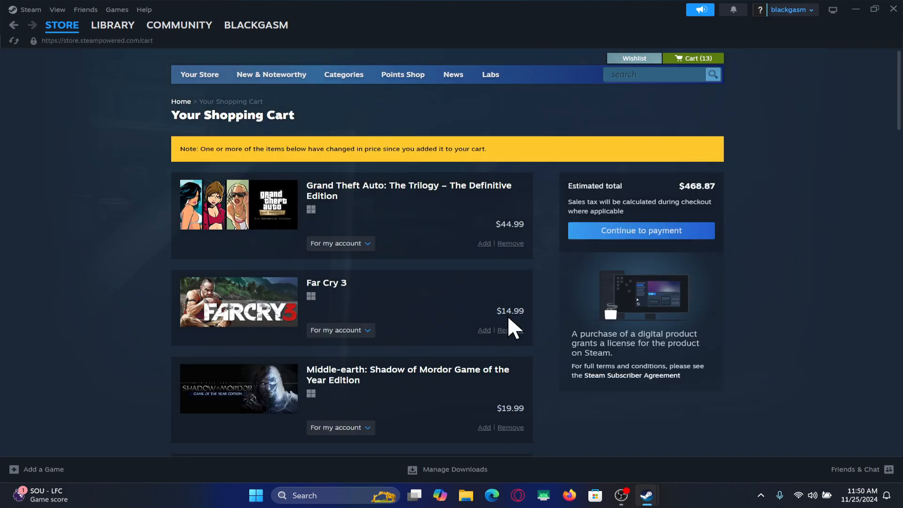
{"action": "left_click", "coordinate": [640, 231]}
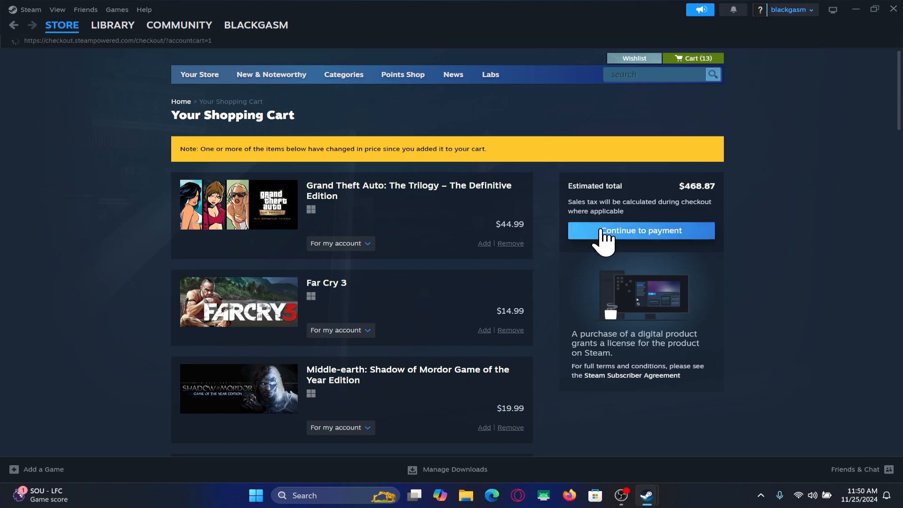
Select PayPal as the payment method and continue the checkout.
{"action": "left_click", "coordinate": [641, 231]}
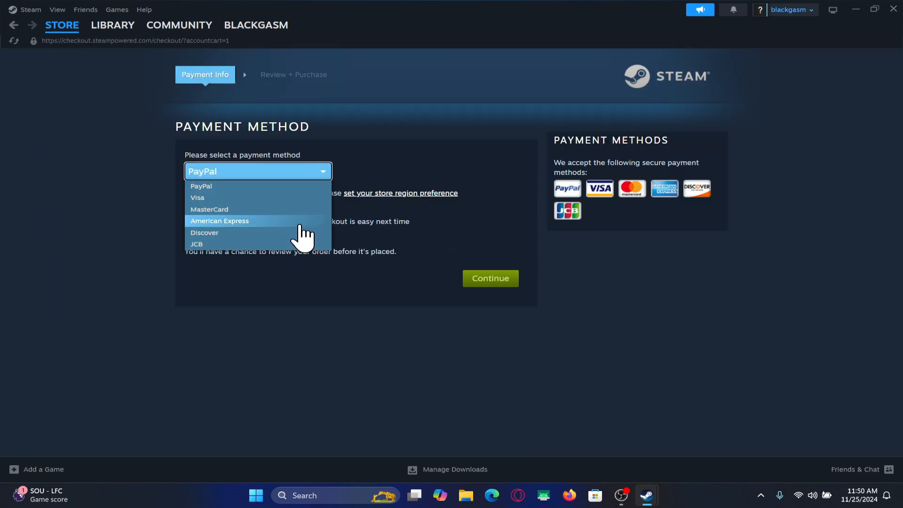
{"action": "left_click", "coordinate": [201, 186]}
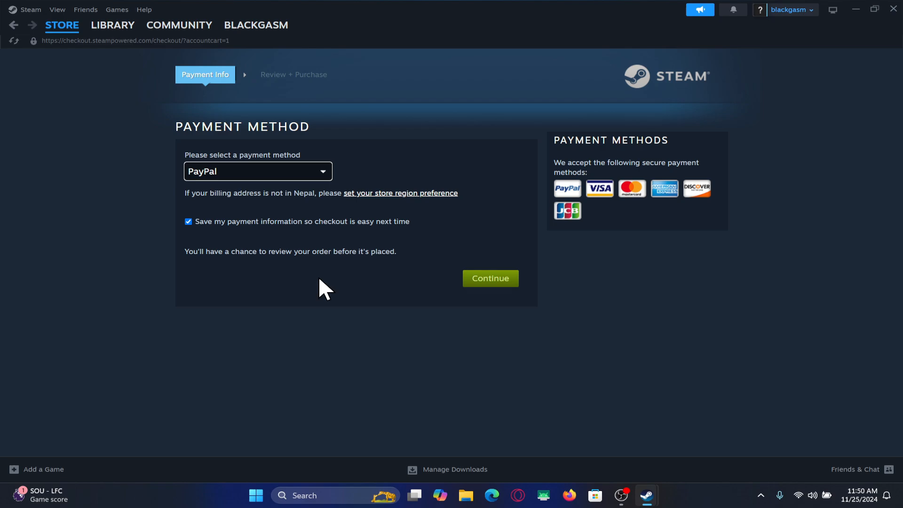
{"action": "mouse_move", "coordinate": [490, 278]}
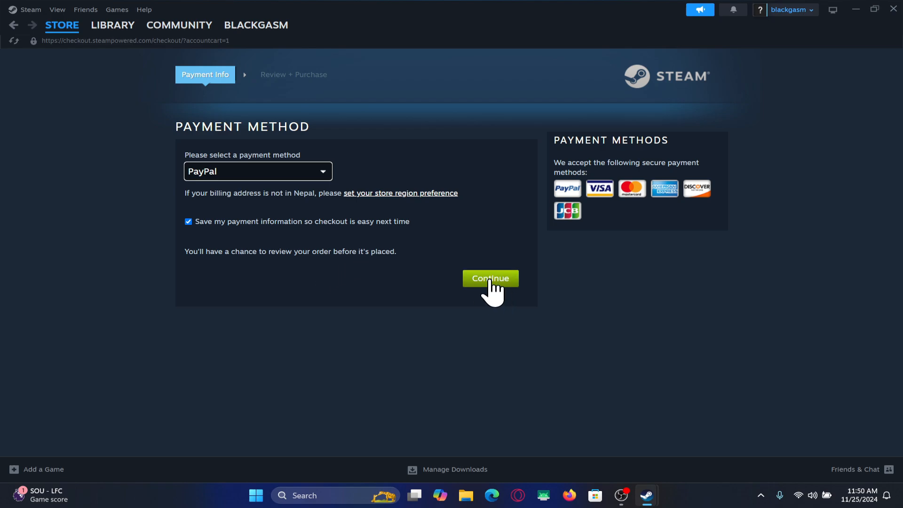
{"action": "mouse_move", "coordinate": [300, 285]}
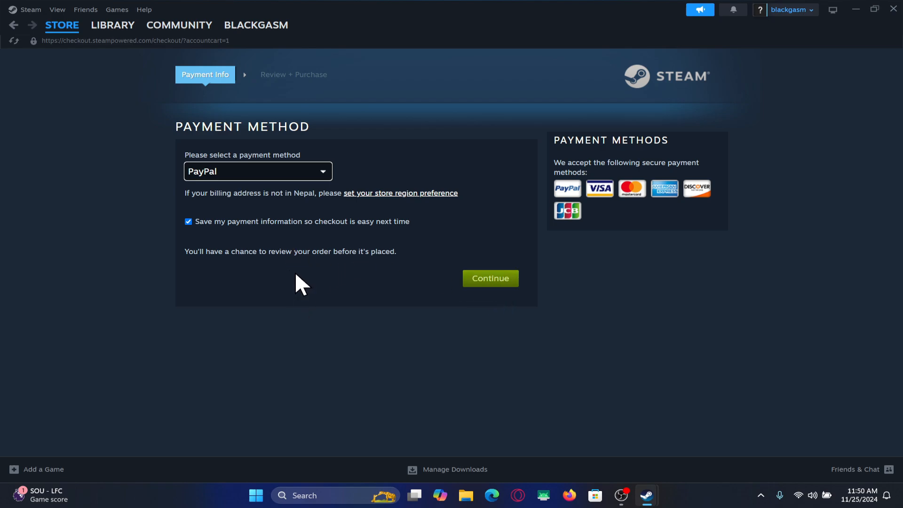
{"action": "left_click", "coordinate": [113, 25]}
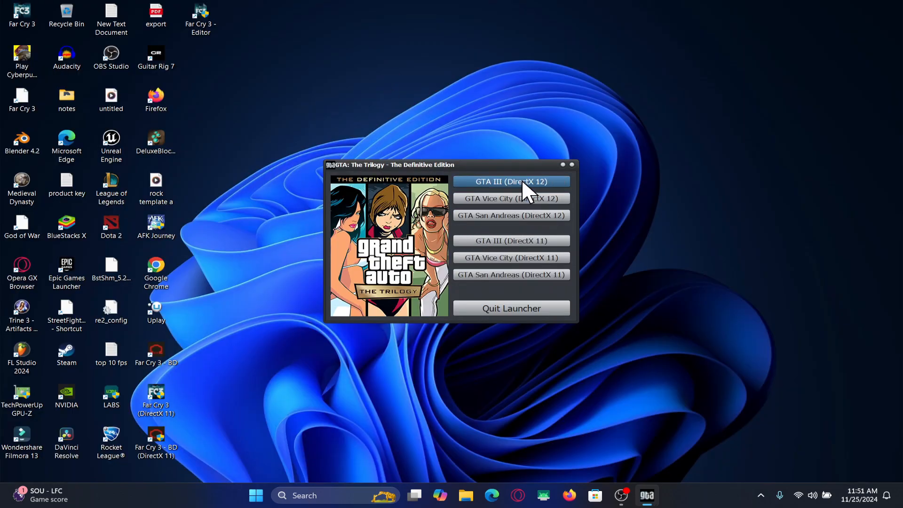
{"action": "mouse_move", "coordinate": [511, 198]}
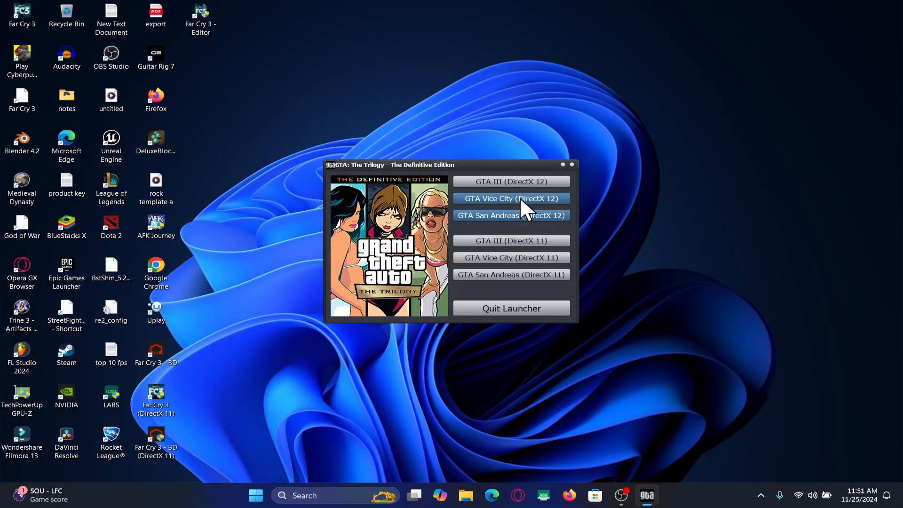